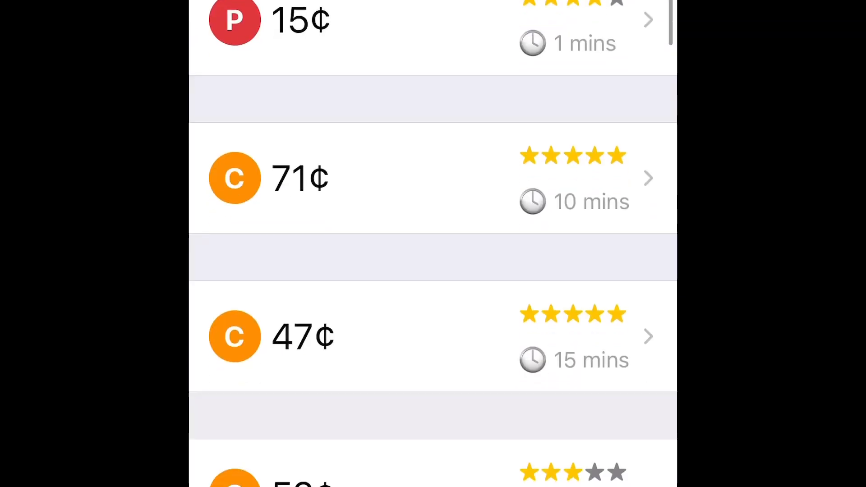
scroll("down", 3)
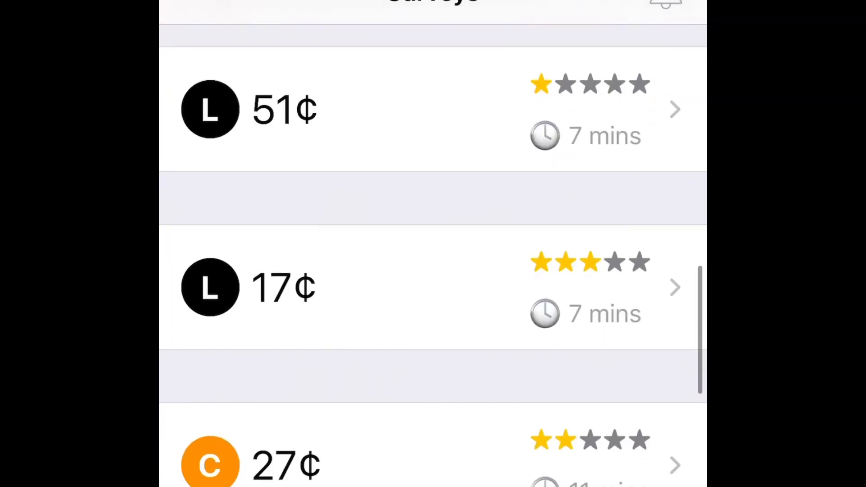
scroll("down", 3)
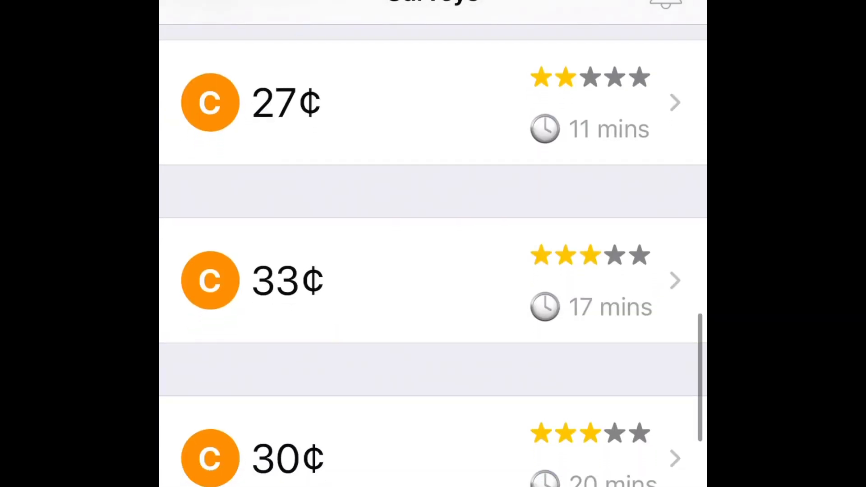
scroll("down", 3)
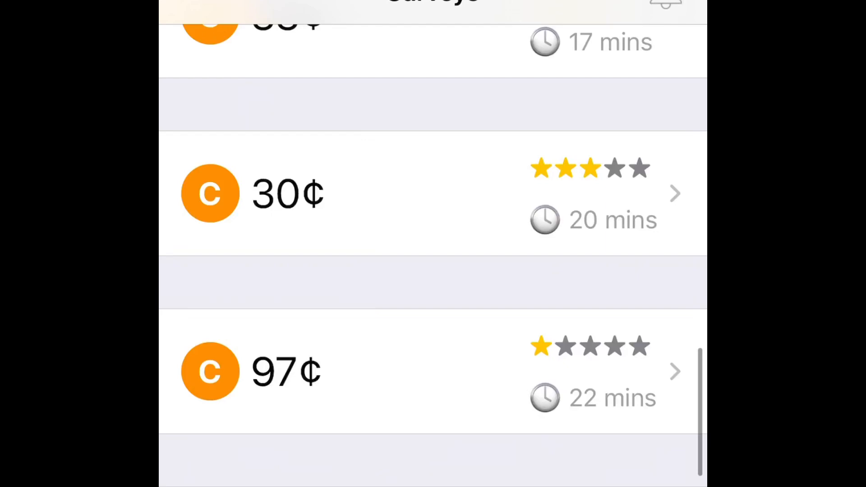
scroll("down", 3)
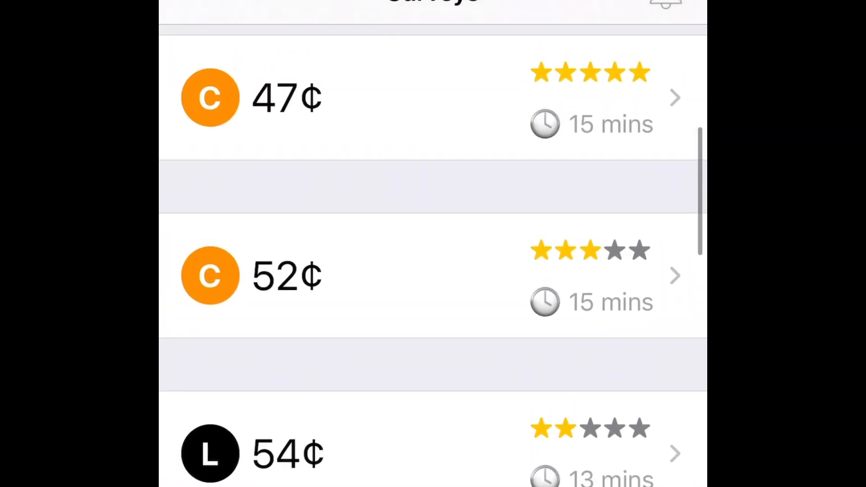